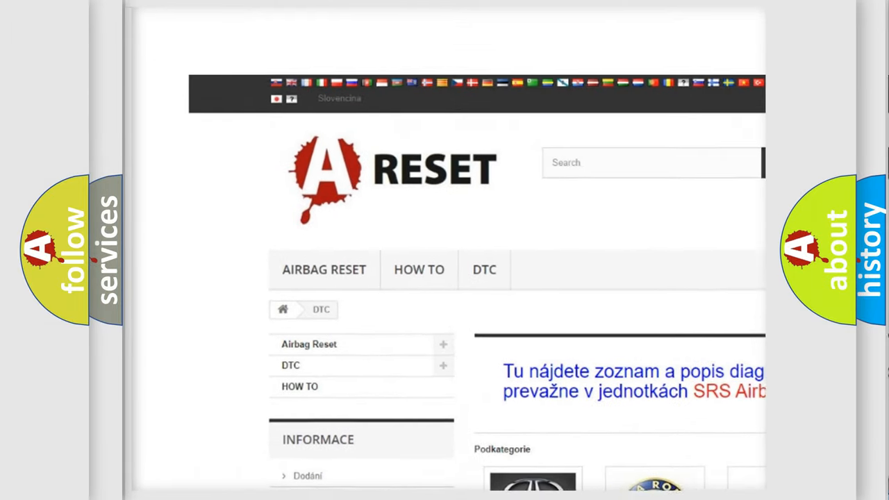
scroll(down, 3)
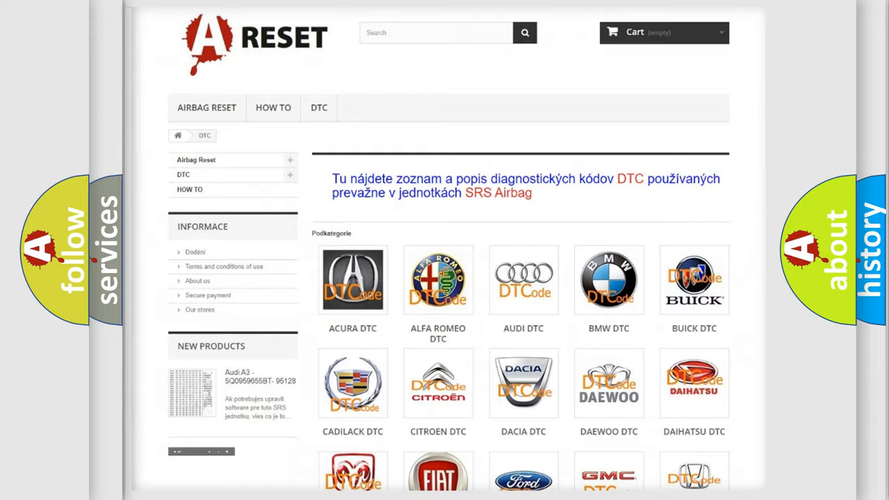
scroll(down, 3)
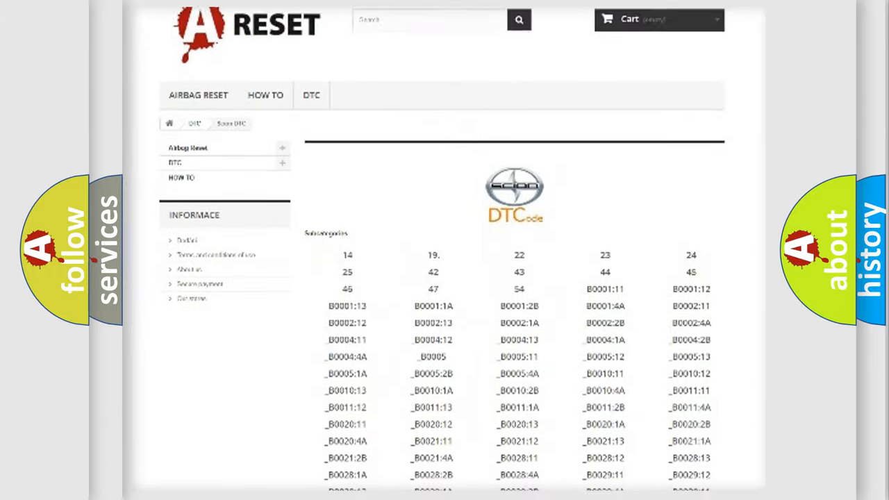
scroll(down, 3)
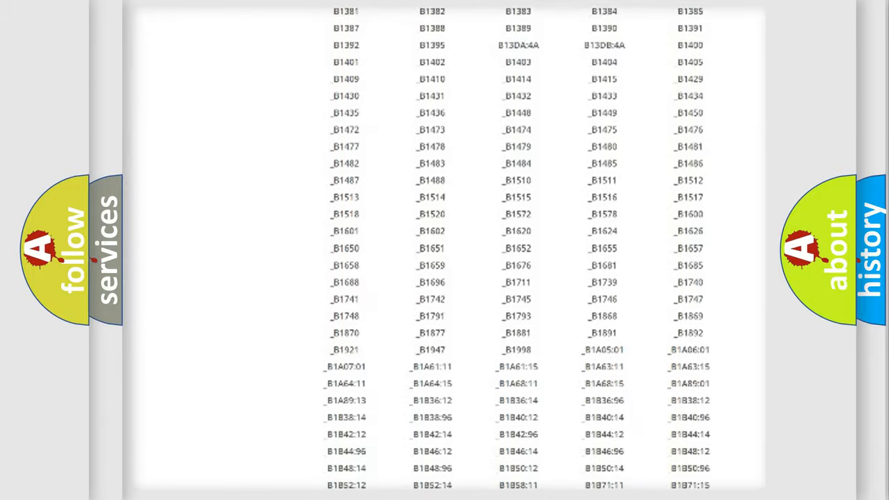